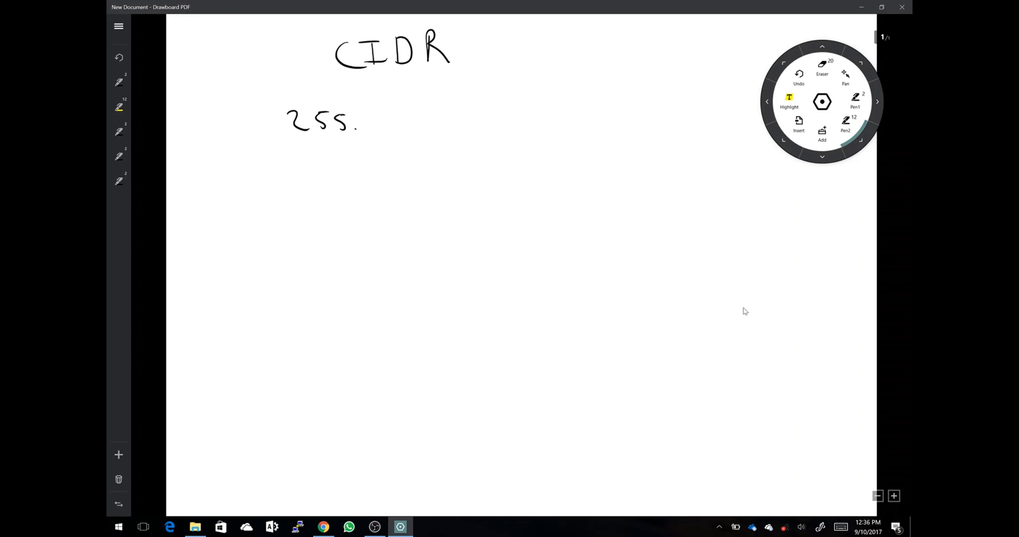
Handwrite the octets of 255.255.255.0 in pen beneath the CIDR title.
left_click_drag(365, 121, 429, 121)
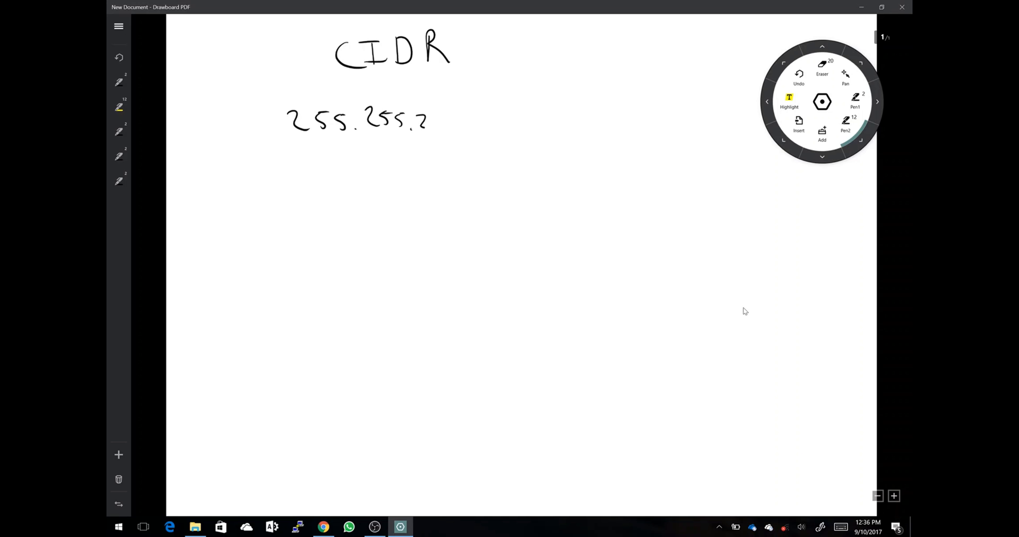
left_click_drag(429, 121, 484, 127)
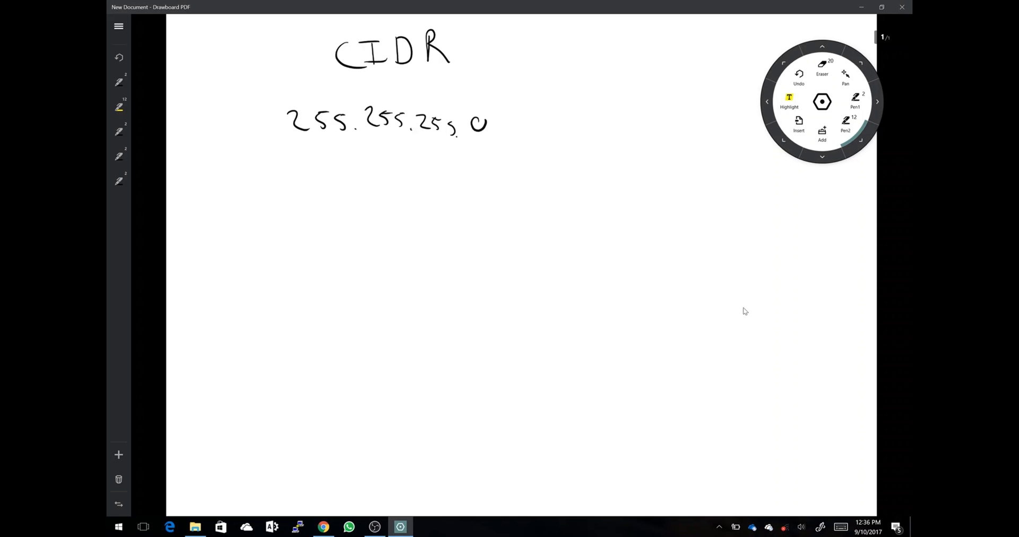
left_click_drag(552, 117, 611, 156)
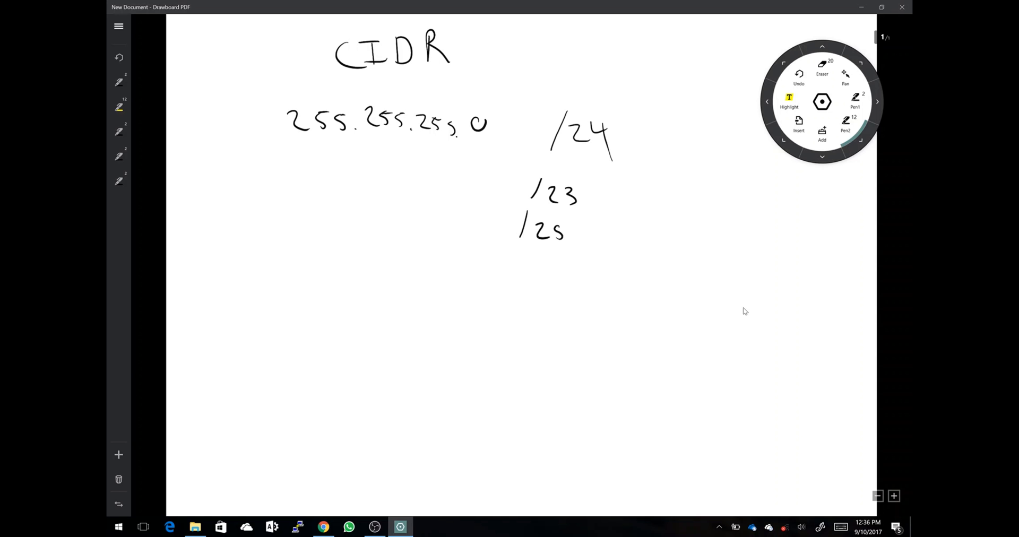
Draw a pen loop around the handwritten 255.255.255.0 mask.
left_click_drag(546, 231, 568, 225)
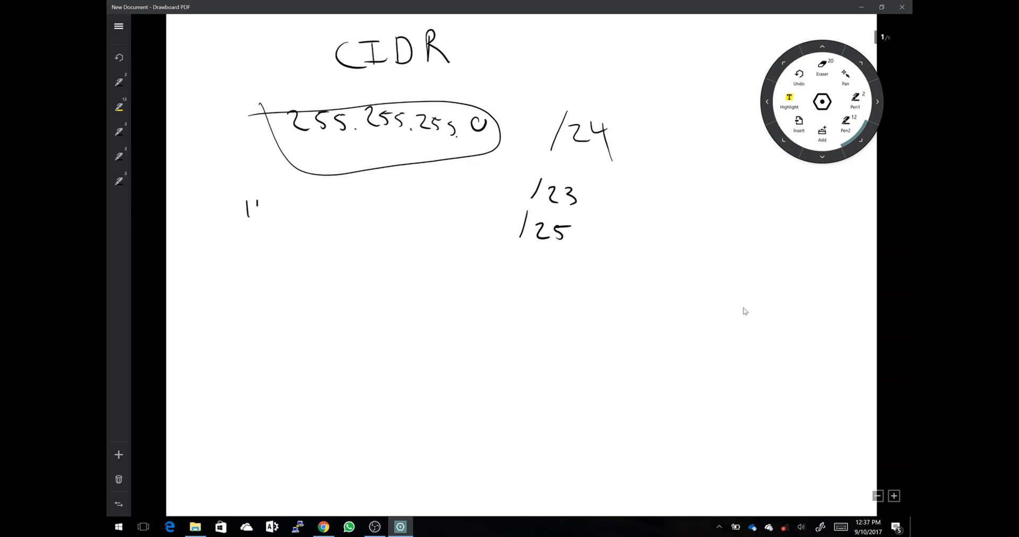
Write eight 1s under the looped mask and link 255.255.255.0 to /24 with '='.
left_click_drag(260, 208, 286, 208)
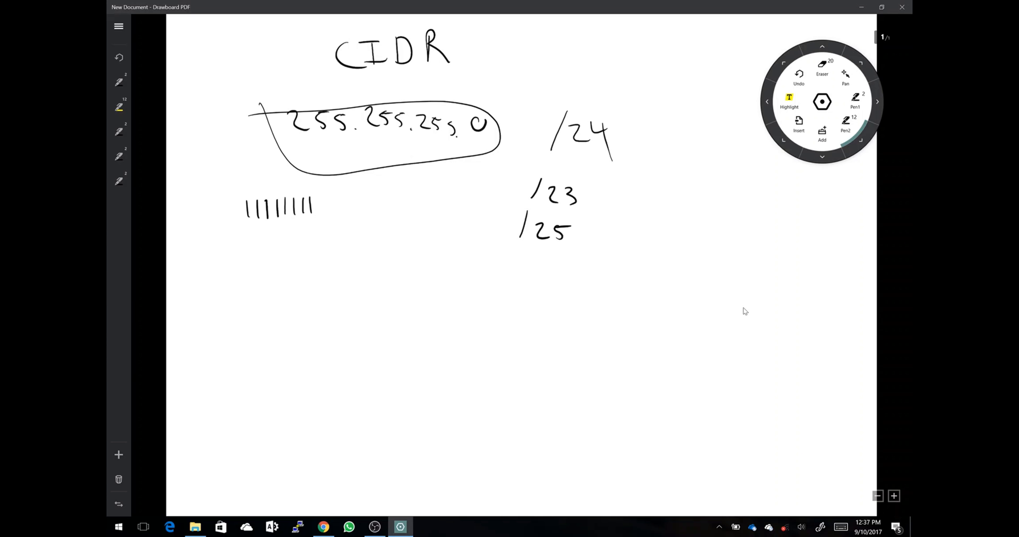
left_click_drag(322, 257, 337, 252)
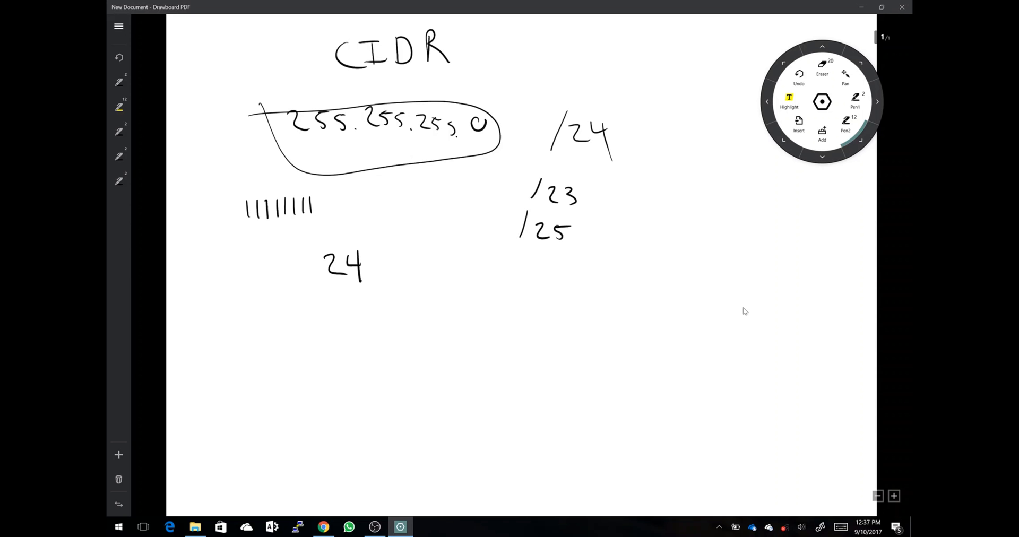
left_click_drag(383, 265, 400, 265)
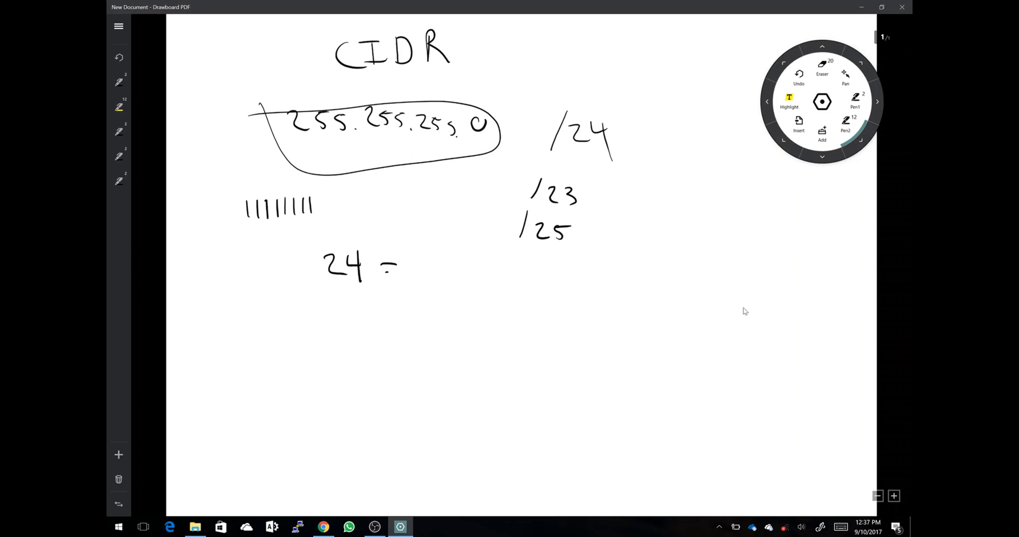
left_click_drag(318, 266, 403, 269)
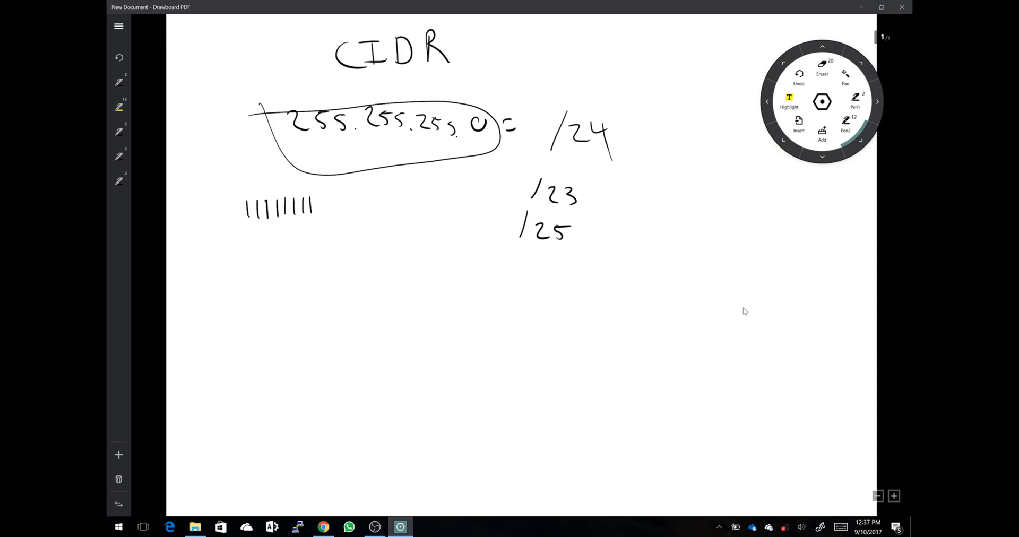
left_click(297, 285)
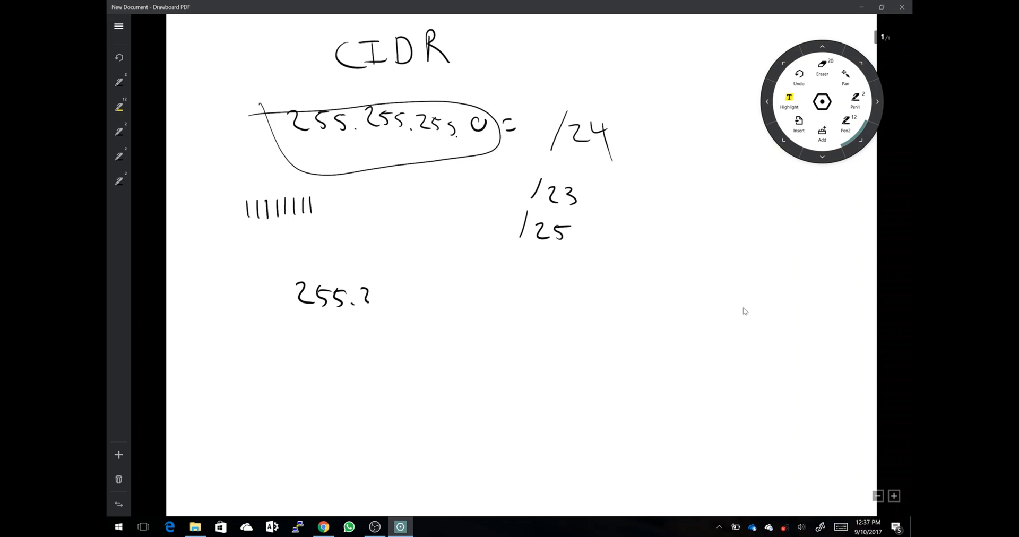
Write 255.255.255.192 lower down and mark 24 above its first octets.
left_click_drag(371, 296, 442, 300)
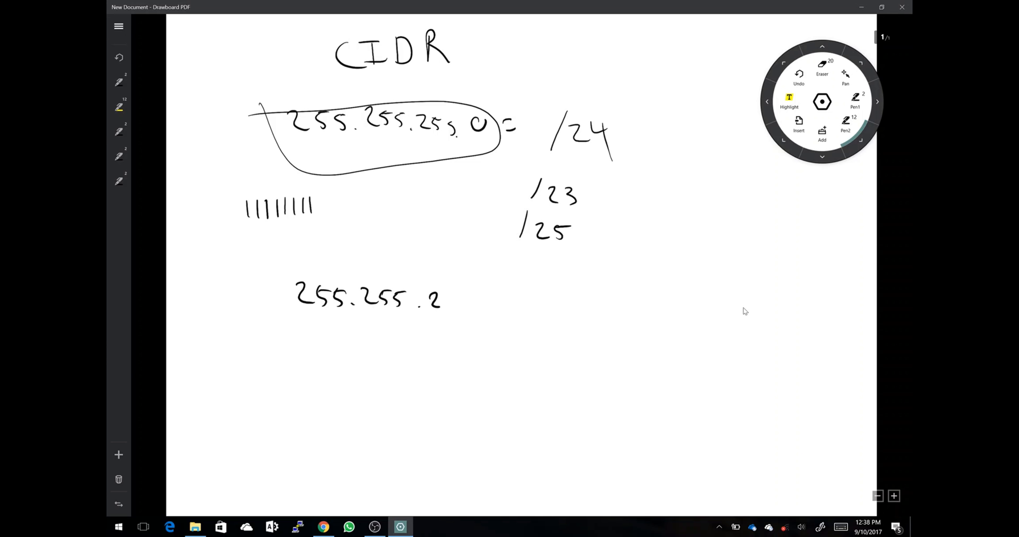
left_click_drag(442, 299, 504, 303)
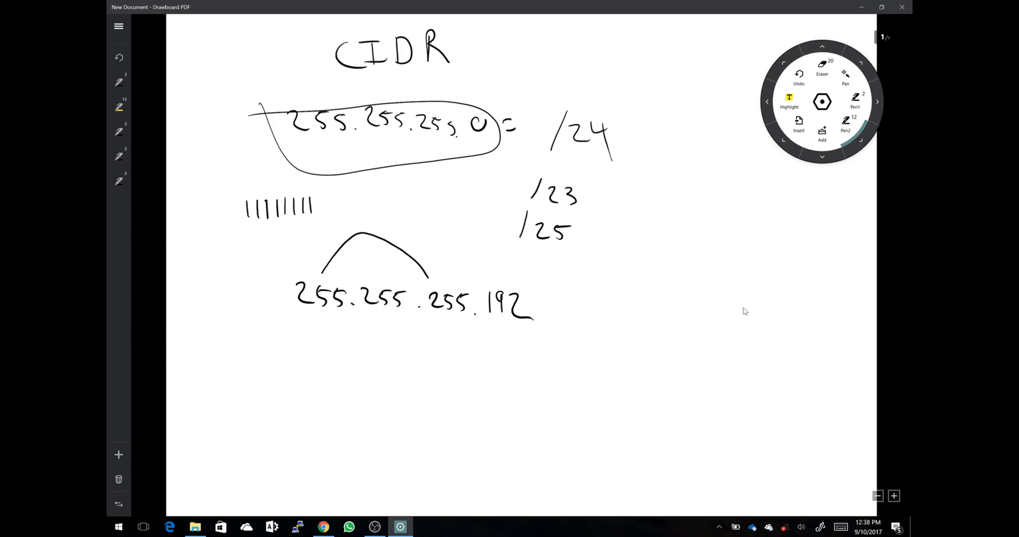
left_click_drag(335, 196, 368, 225)
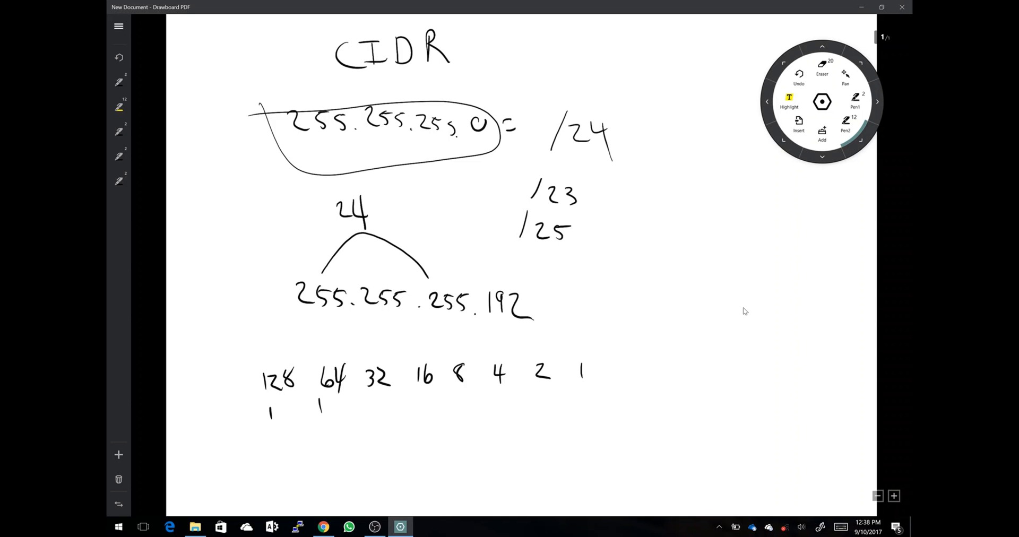
Add zeros under bit values 32 through 1, and +2 beside the arc's 24.
left_click_drag(371, 399, 455, 400)
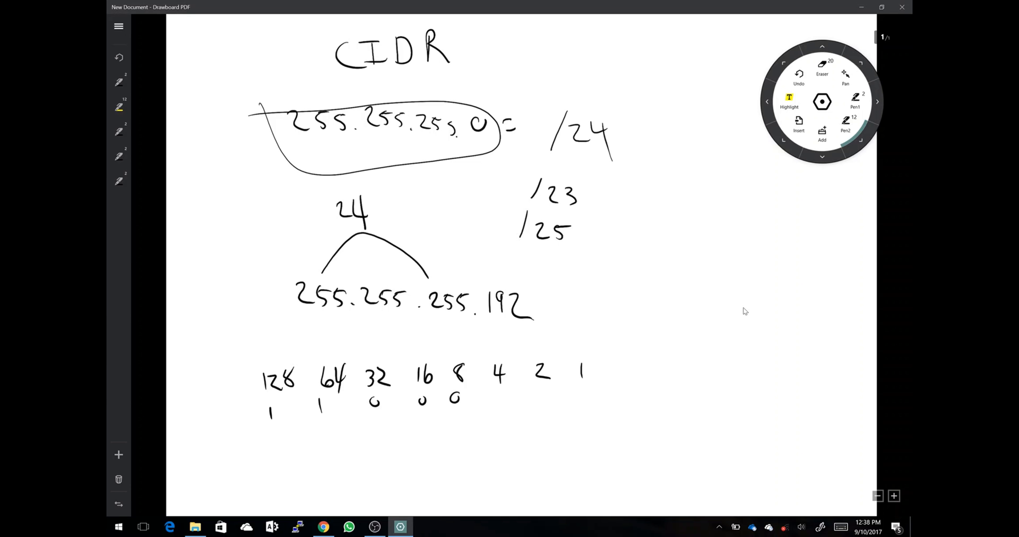
left_click_drag(490, 396, 562, 390)
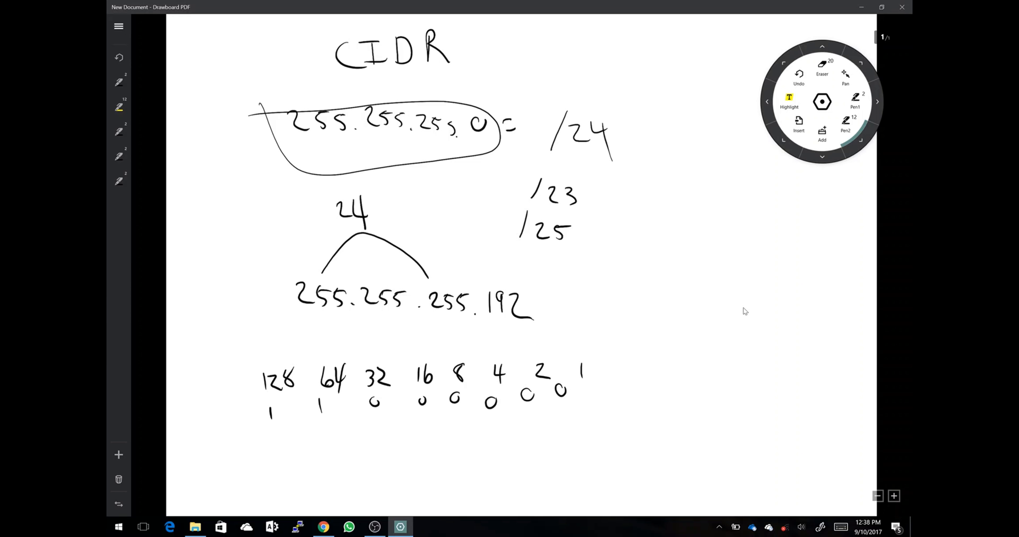
left_click_drag(377, 208, 387, 214)
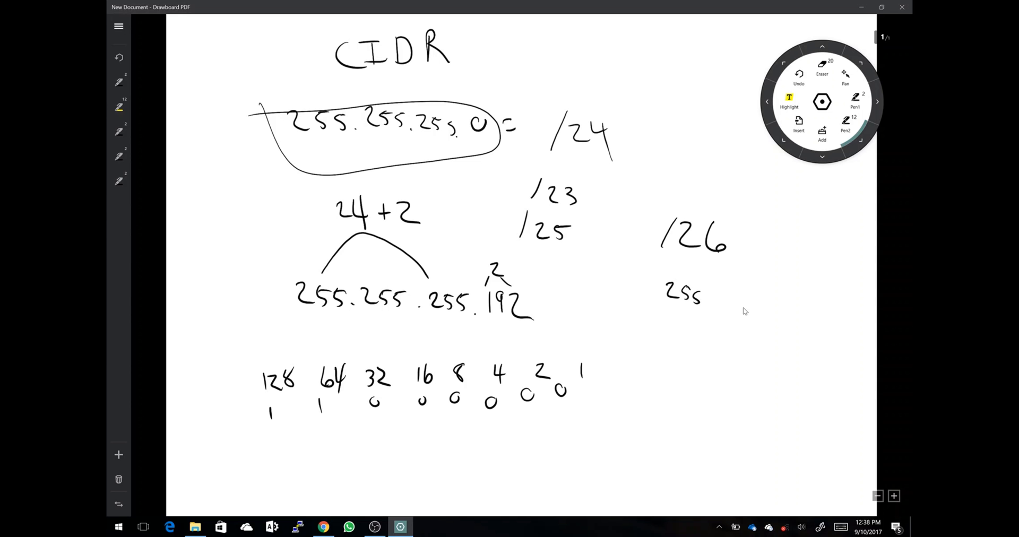
Begin writing the /26 mask as '255.255.25' beneath the /26 notation.
left_click_drag(706, 296, 744, 303)
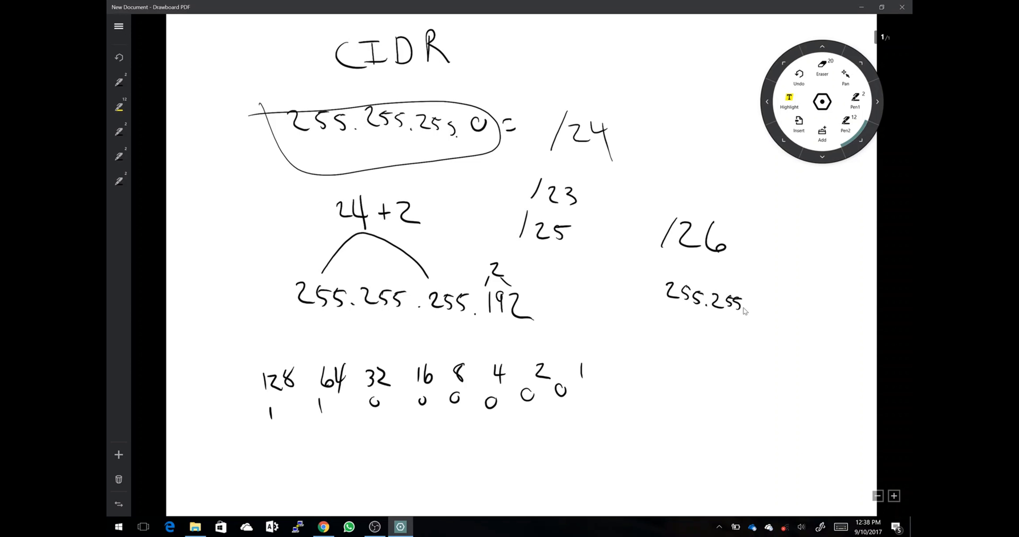
left_click_drag(748, 306, 773, 305)
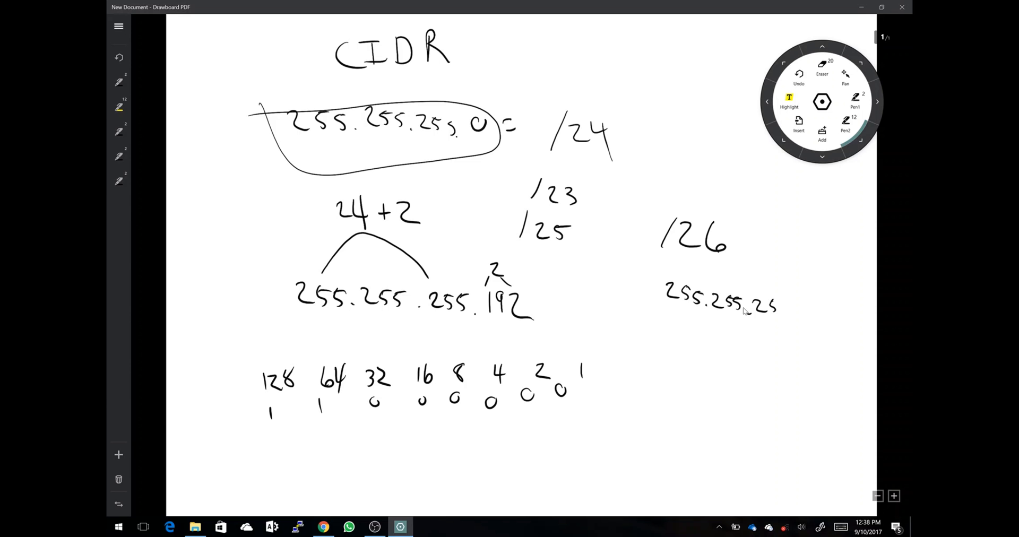